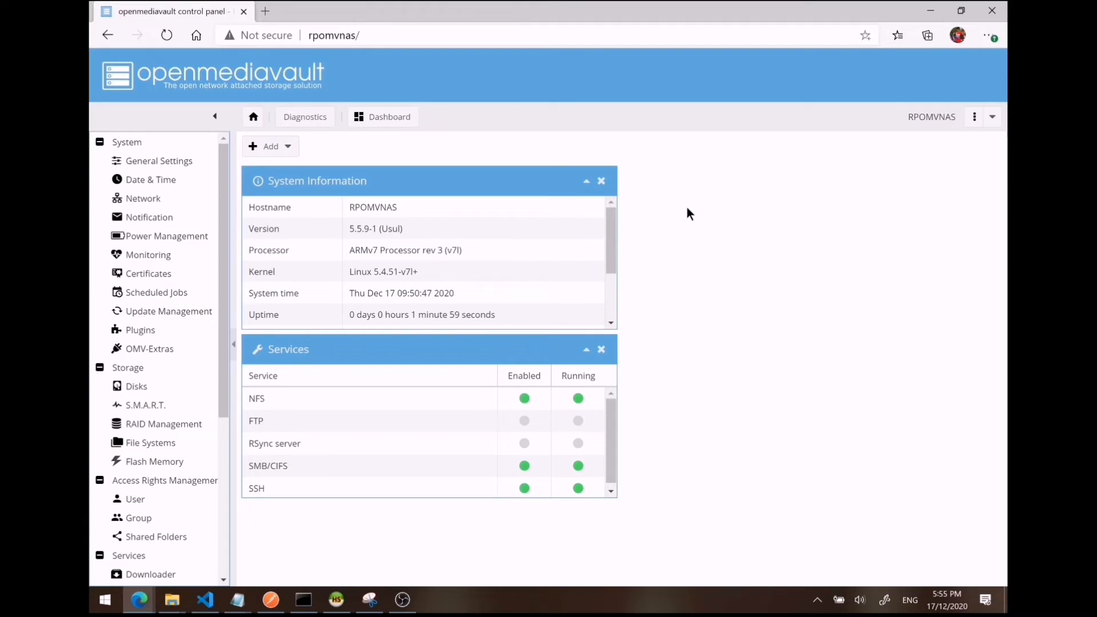
{"action": "mouse_move", "coordinate": [645, 242]}
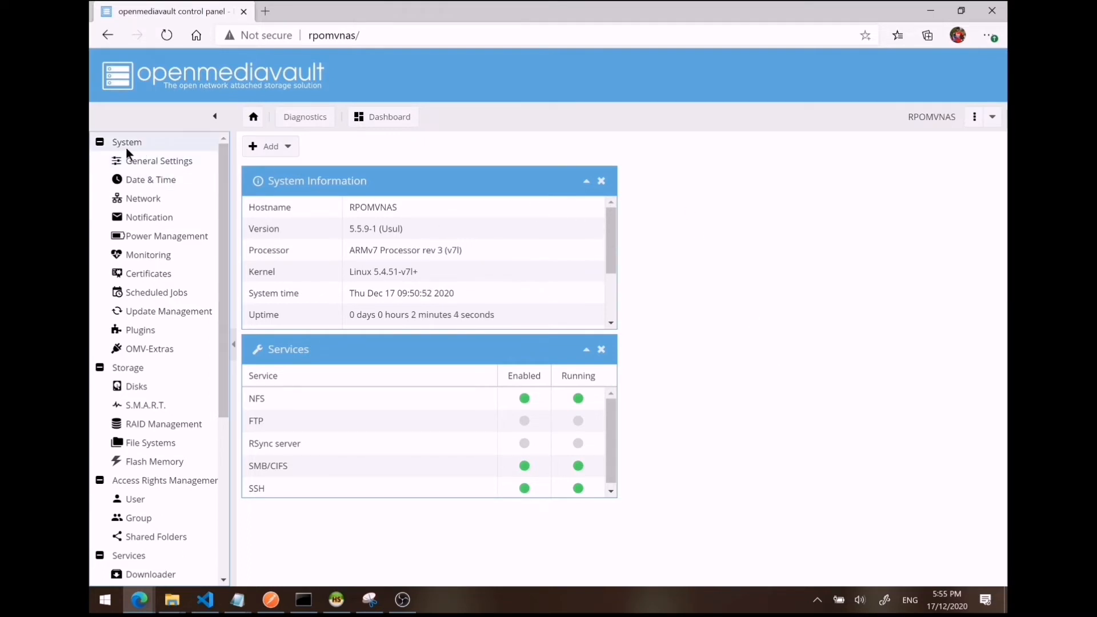
Open the Disks page under Storage in the openmediavault navigation tree.
{"action": "left_click", "coordinate": [136, 386]}
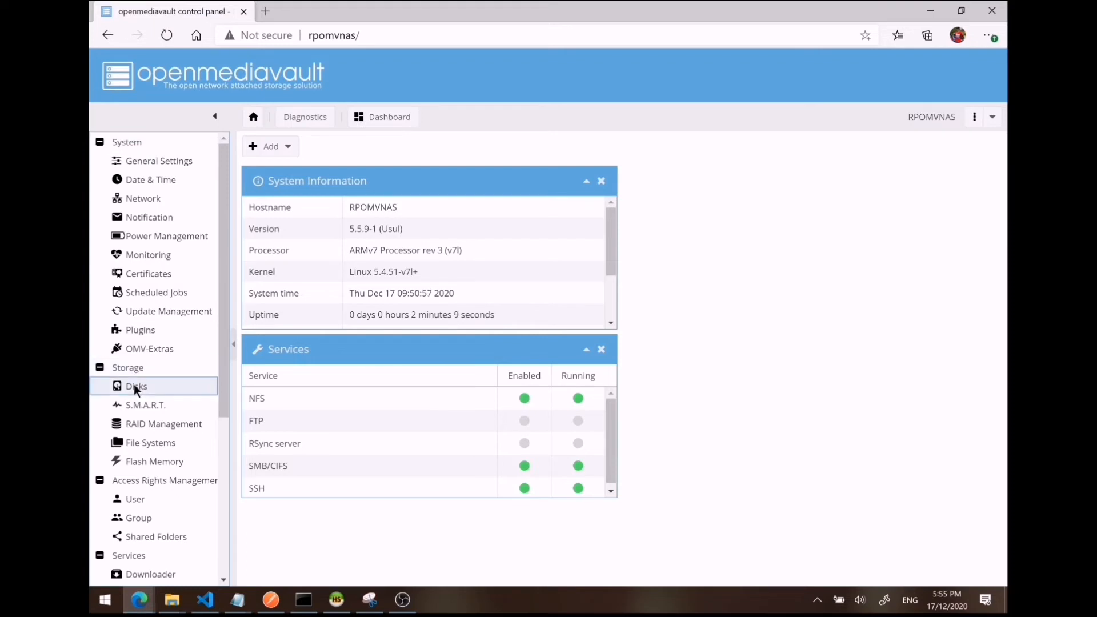
{"action": "left_click", "coordinate": [136, 387]}
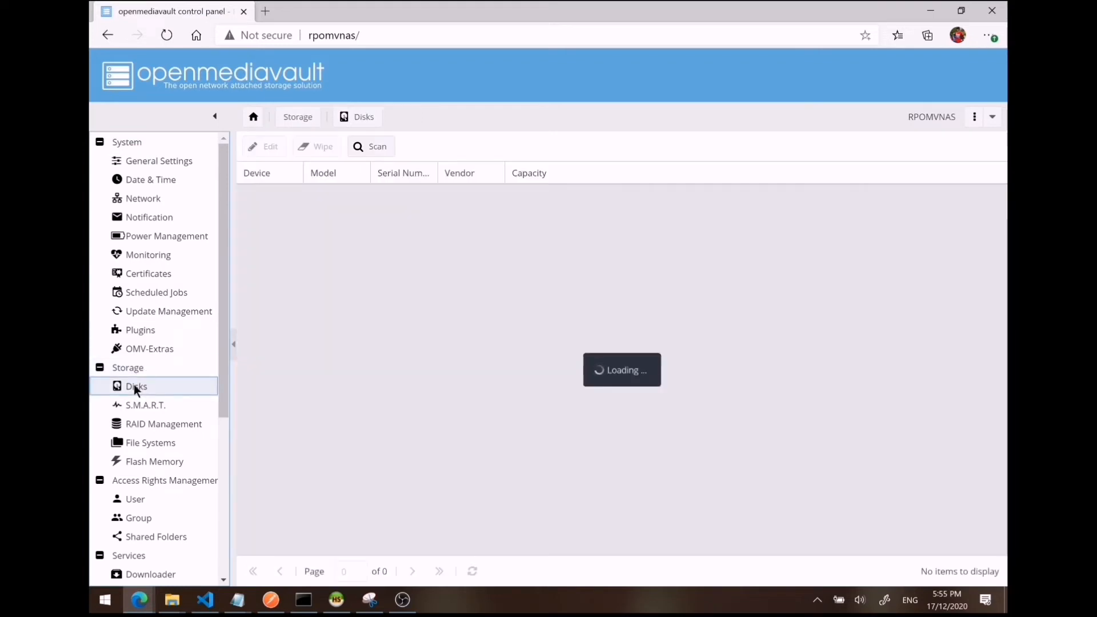
Confirm the four 240GB SSDs on the Disks page, then open Shared Folders under Access Rights Management.
{"action": "left_click", "coordinate": [136, 387]}
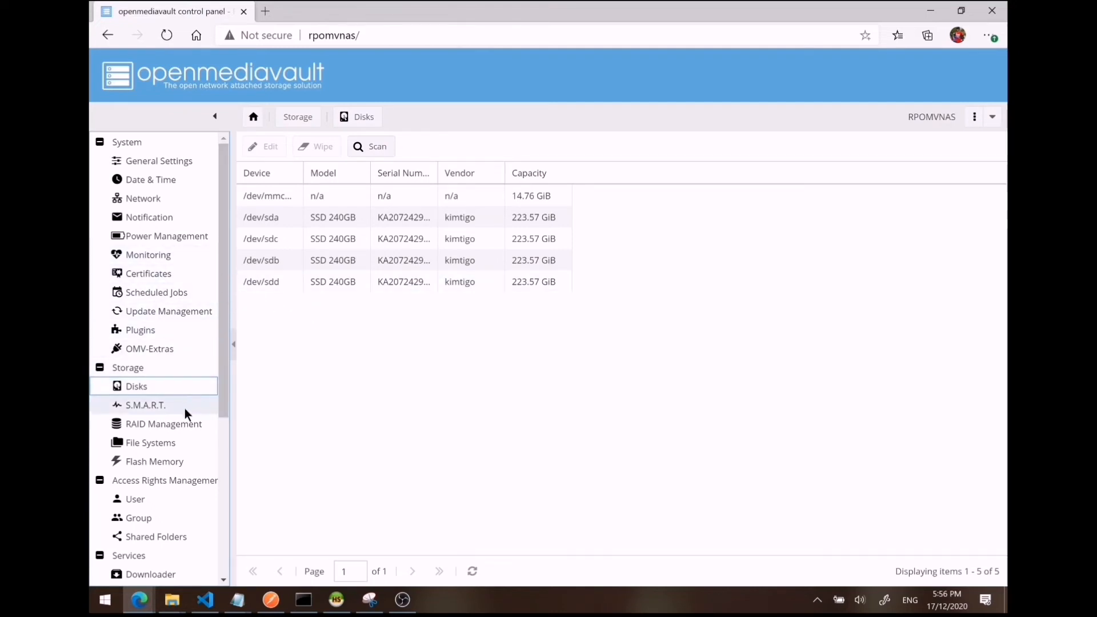
{"action": "right_click", "coordinate": [164, 423]}
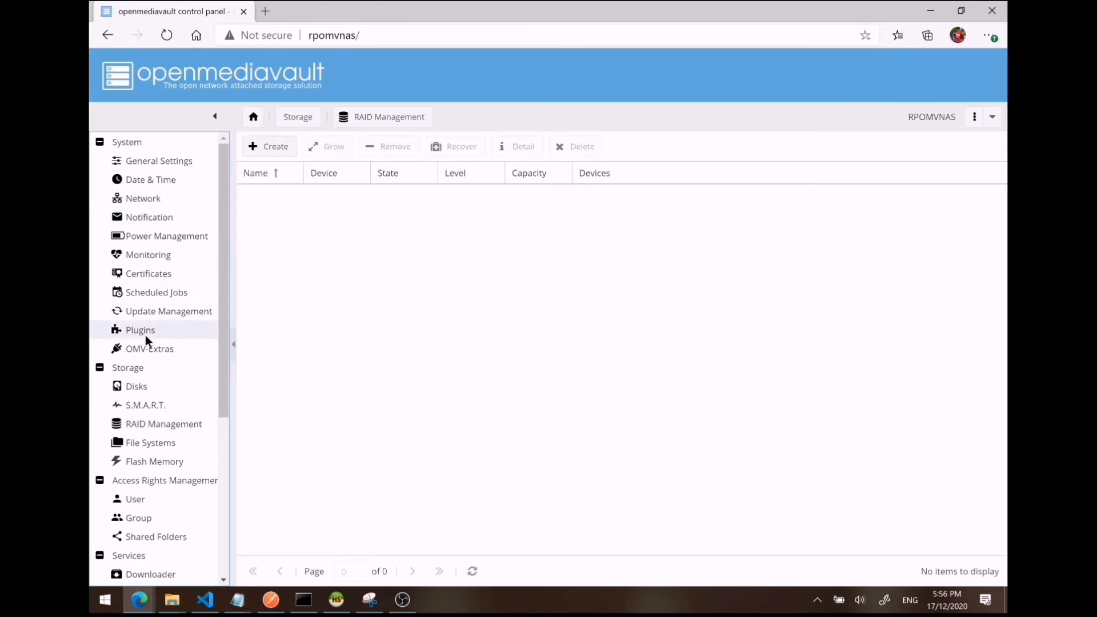
{"action": "scroll", "scroll_direction": "down", "scroll_amount": 3}
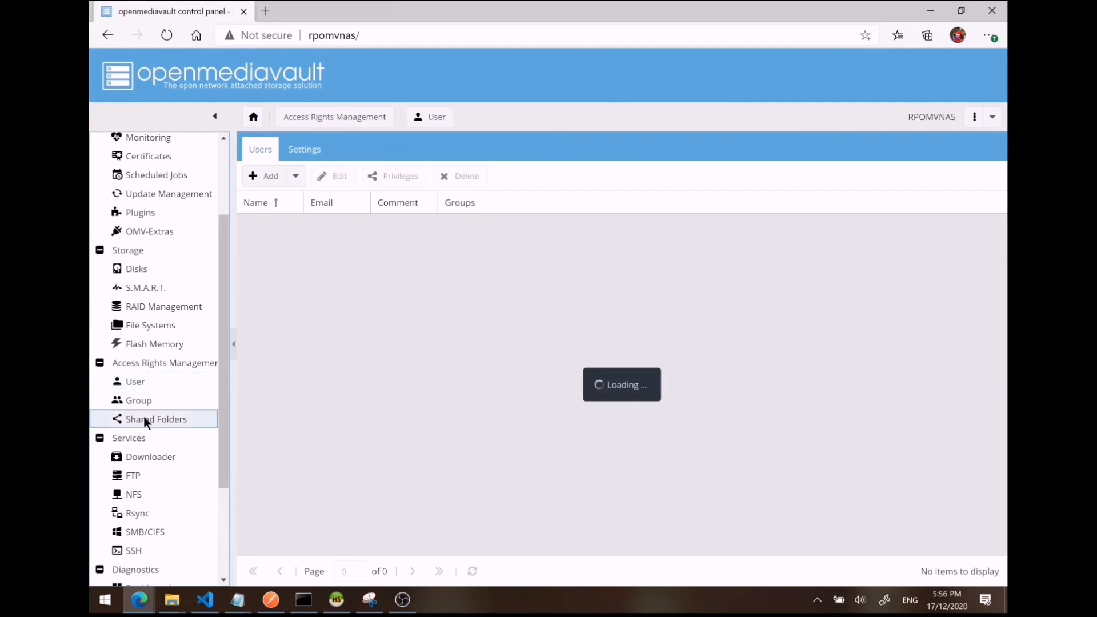
{"action": "left_click", "coordinate": [155, 418]}
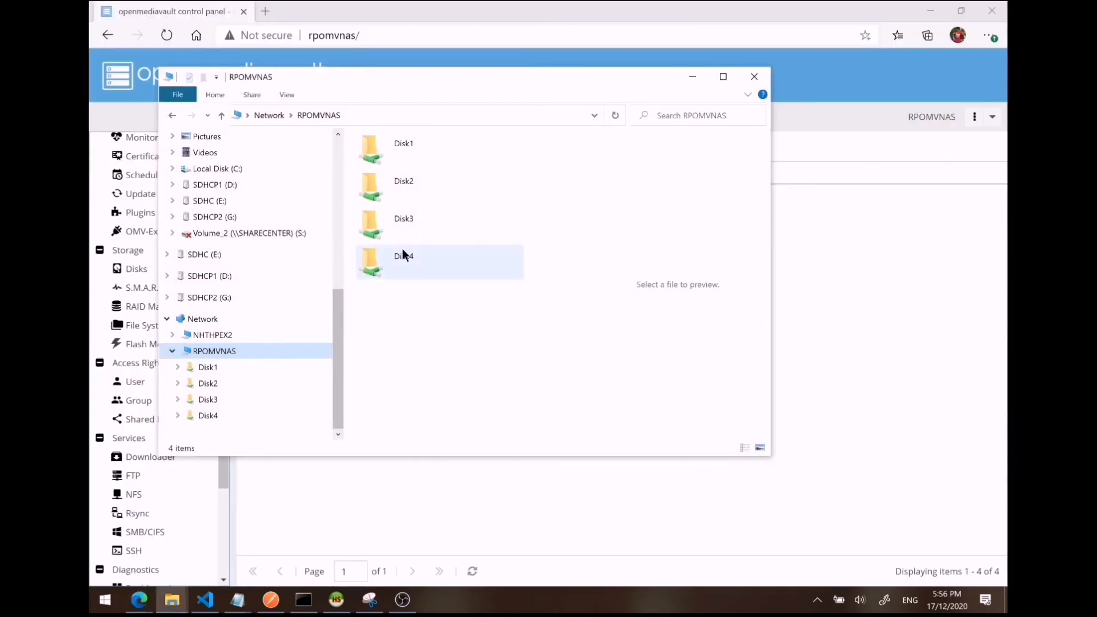
{"action": "mouse_move", "coordinate": [381, 239]}
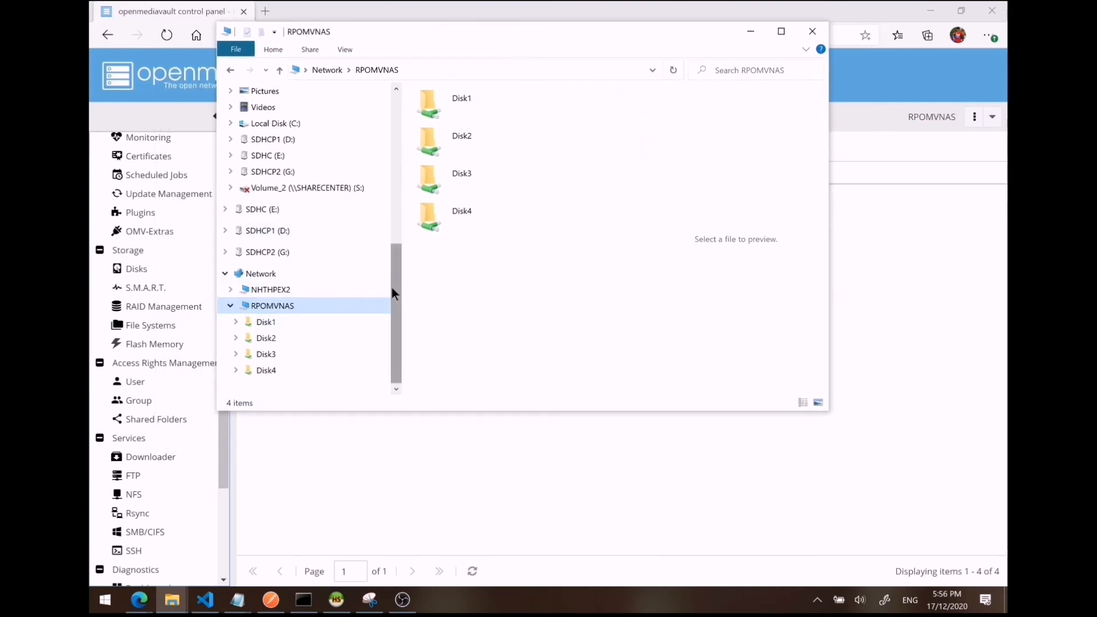
Browse the Disk1 and Disk3 shares under RPOMVNAS, ending back in Disk1's PDF.
{"action": "left_click", "coordinate": [265, 321]}
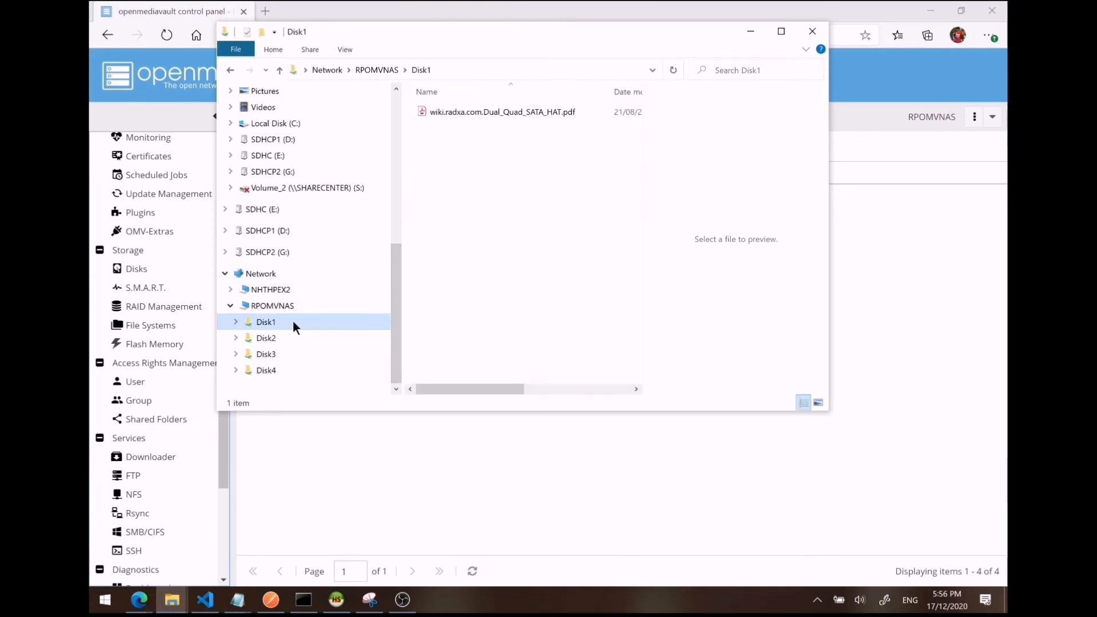
{"action": "left_click", "coordinate": [266, 353]}
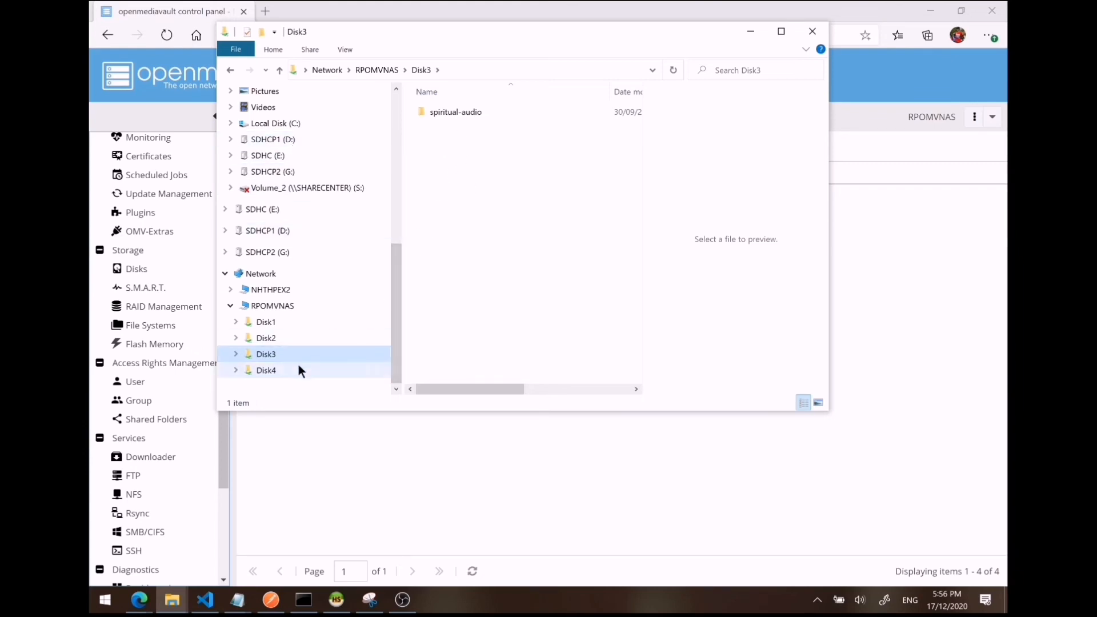
{"action": "left_click", "coordinate": [265, 322]}
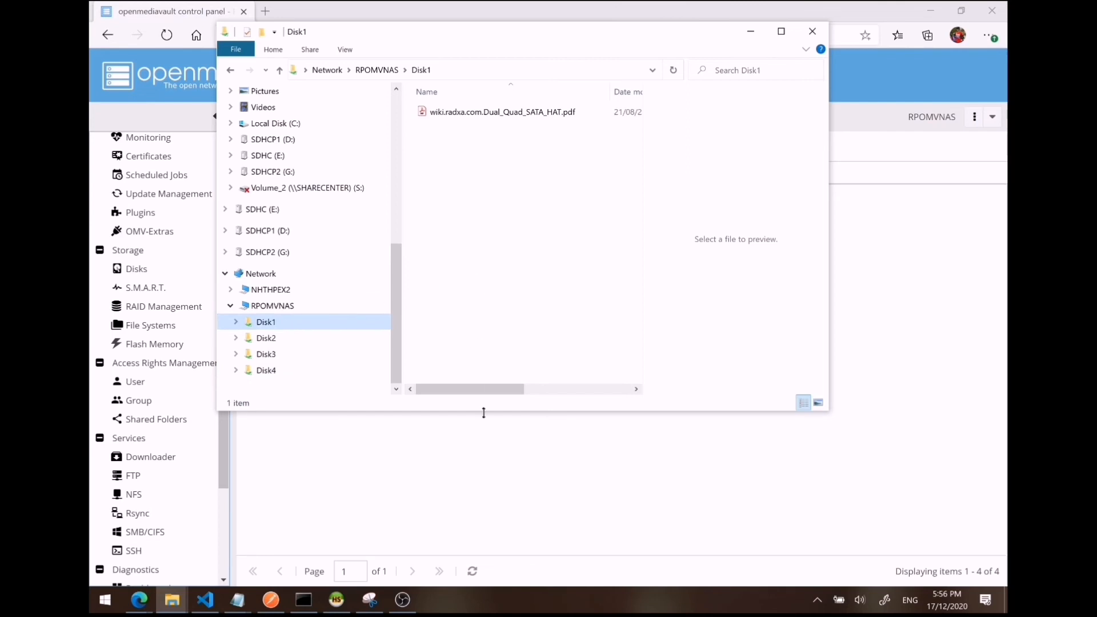
{"action": "left_click", "coordinate": [812, 31]}
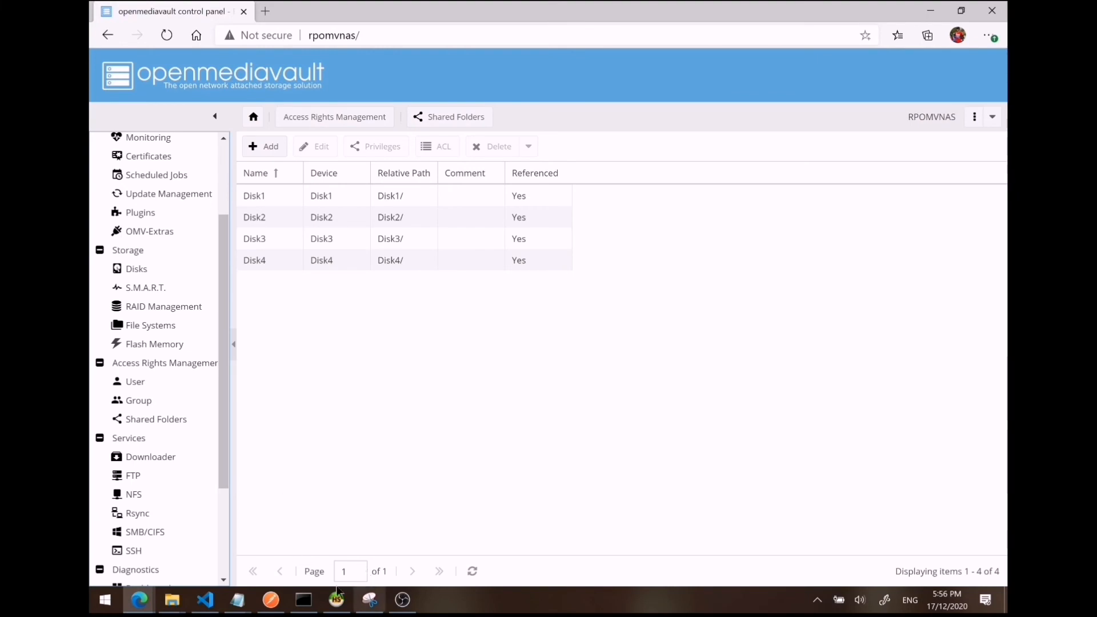
{"action": "mouse_move", "coordinate": [172, 599]}
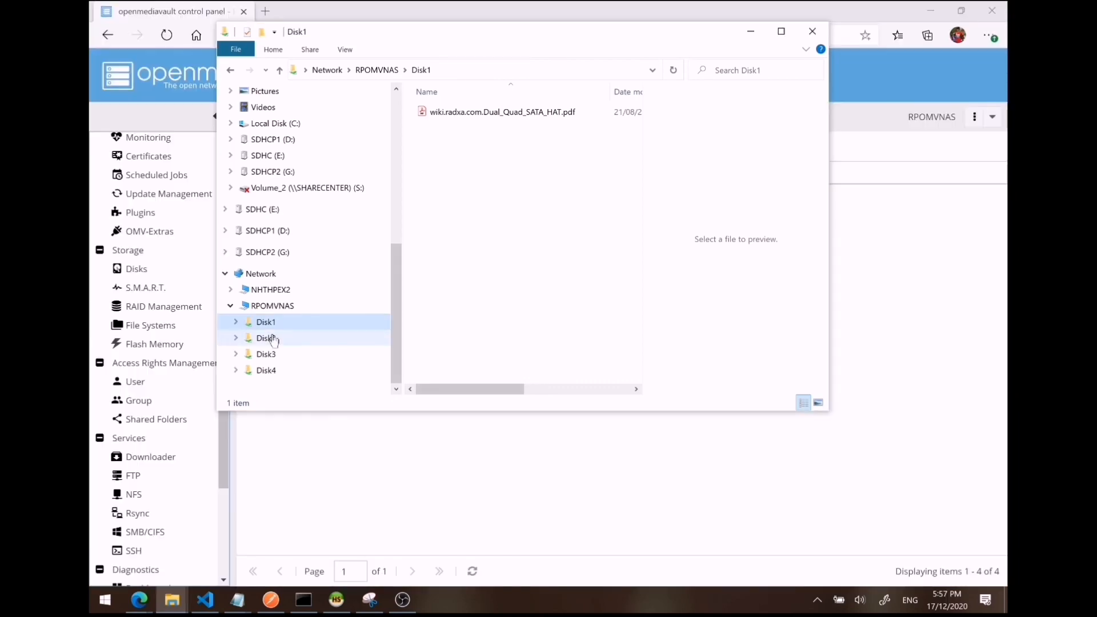
View the Disk4 share under RPOMVNAS and confirm it contains no files.
{"action": "left_click", "coordinate": [266, 371]}
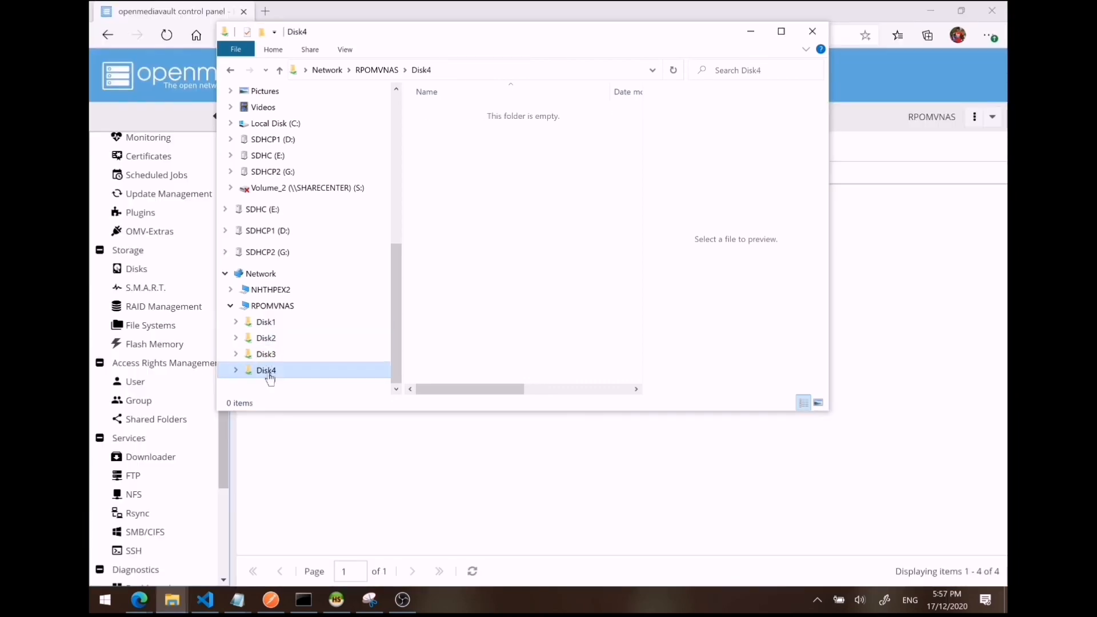
{"action": "left_click", "coordinate": [272, 306]}
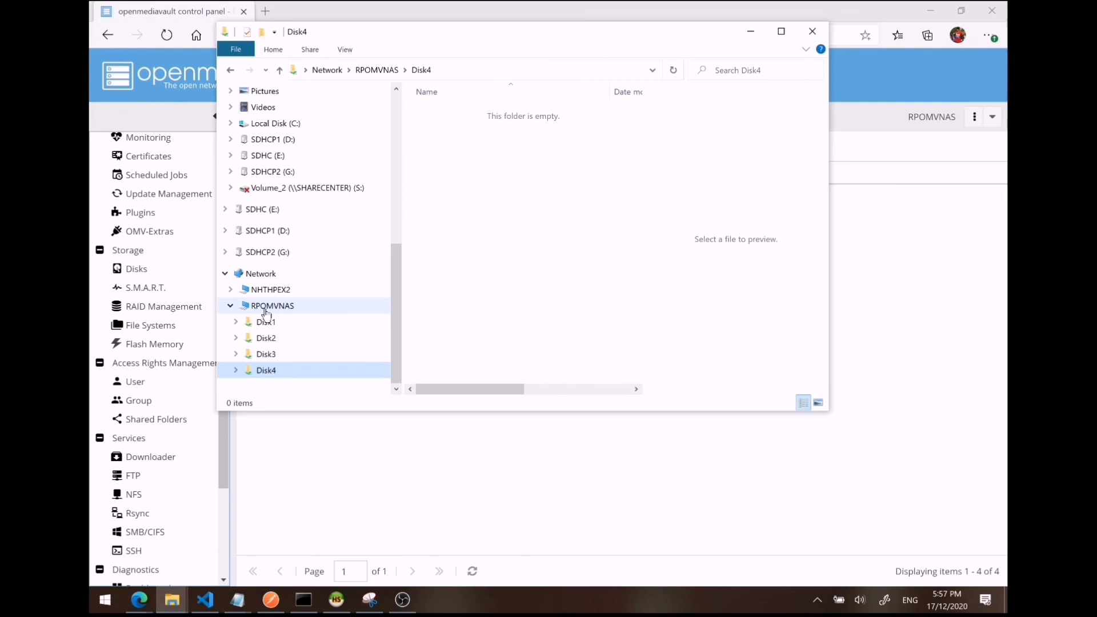
{"action": "left_click", "coordinate": [266, 371]}
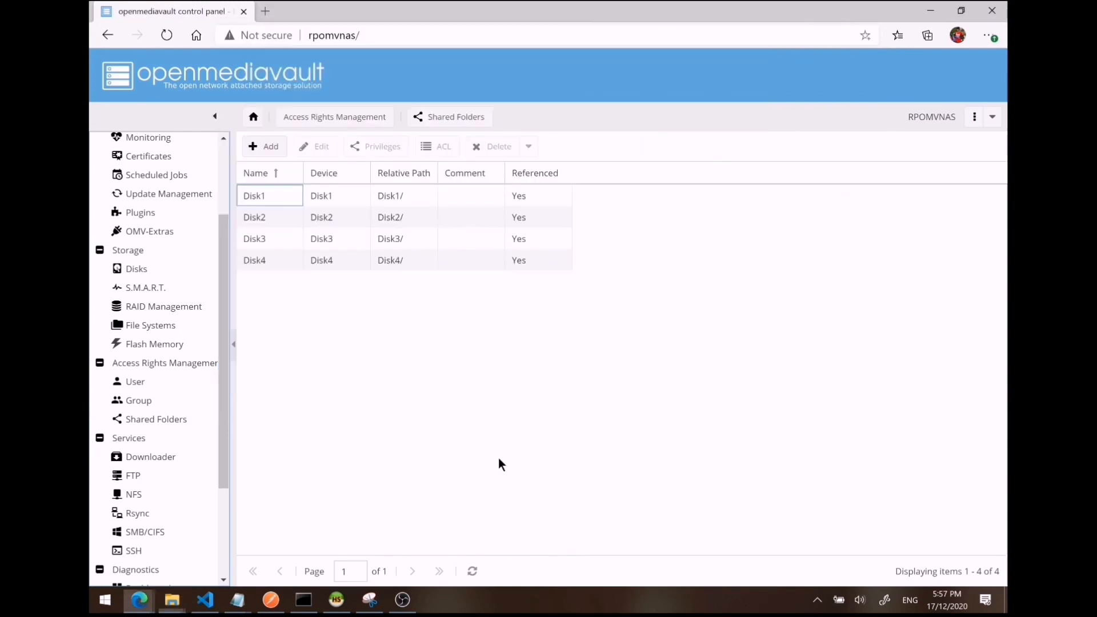
{"action": "mouse_move", "coordinate": [791, 290]}
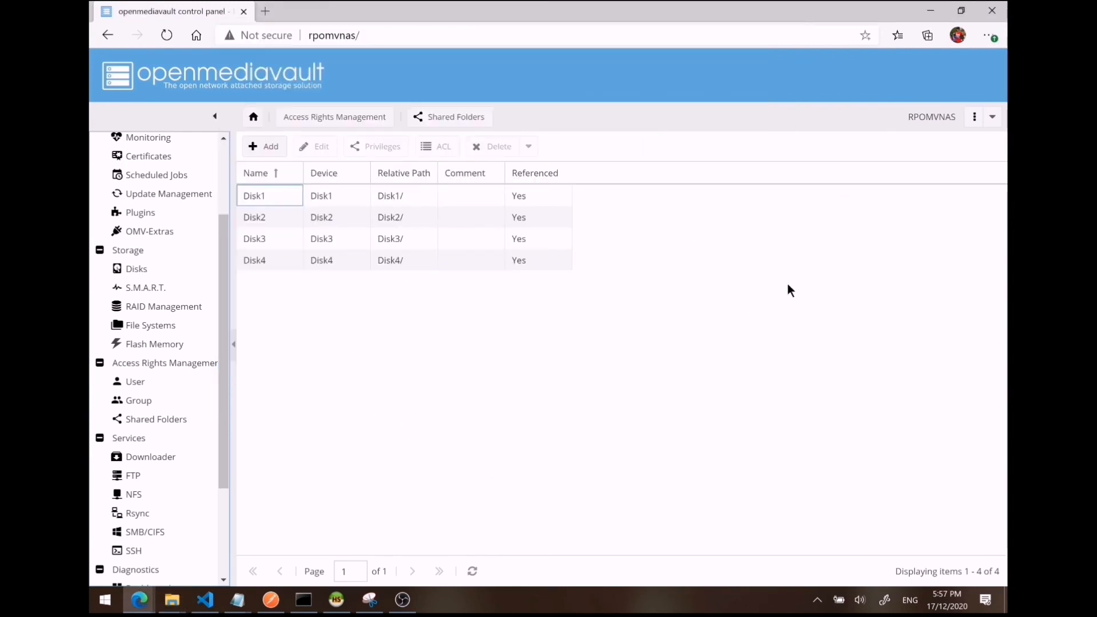
{"action": "mouse_move", "coordinate": [477, 362]}
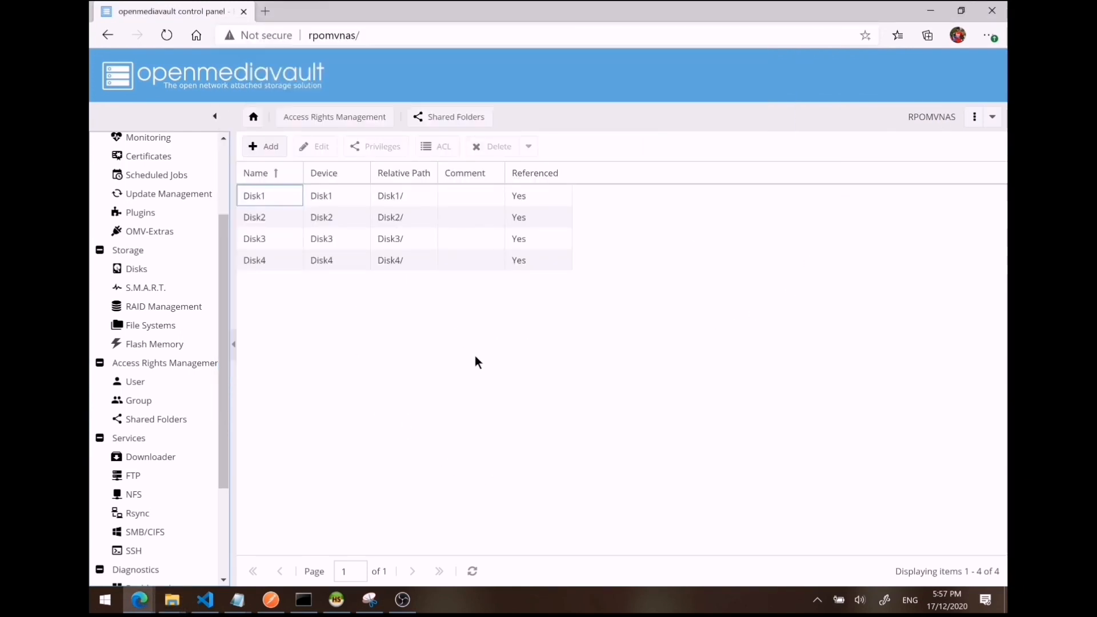
{"action": "mouse_move", "coordinate": [343, 461]}
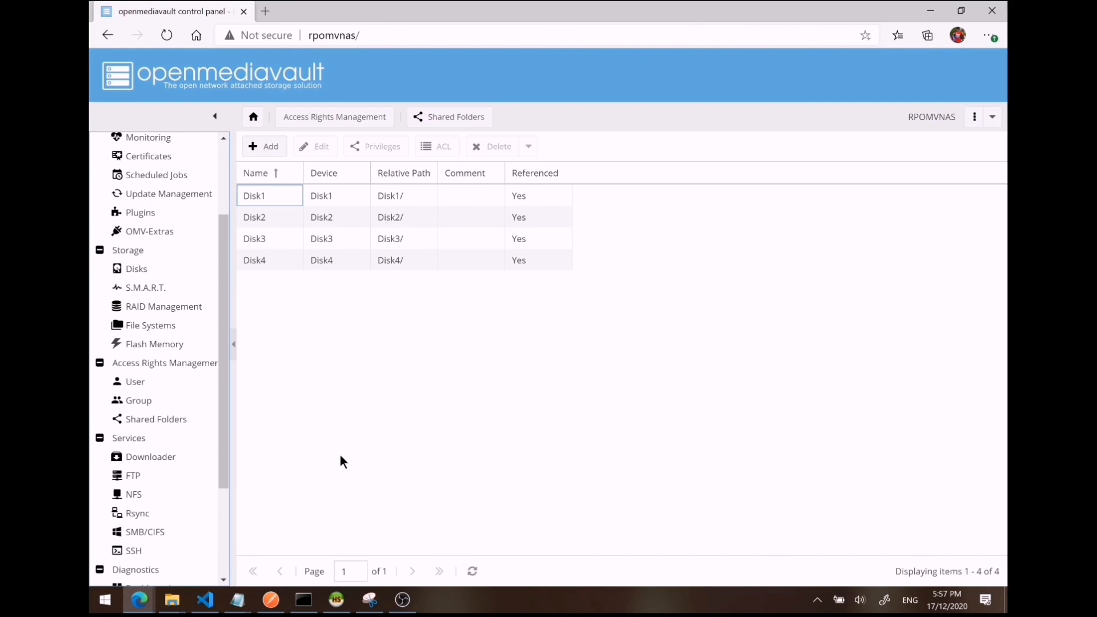
{"action": "mouse_move", "coordinate": [380, 452]}
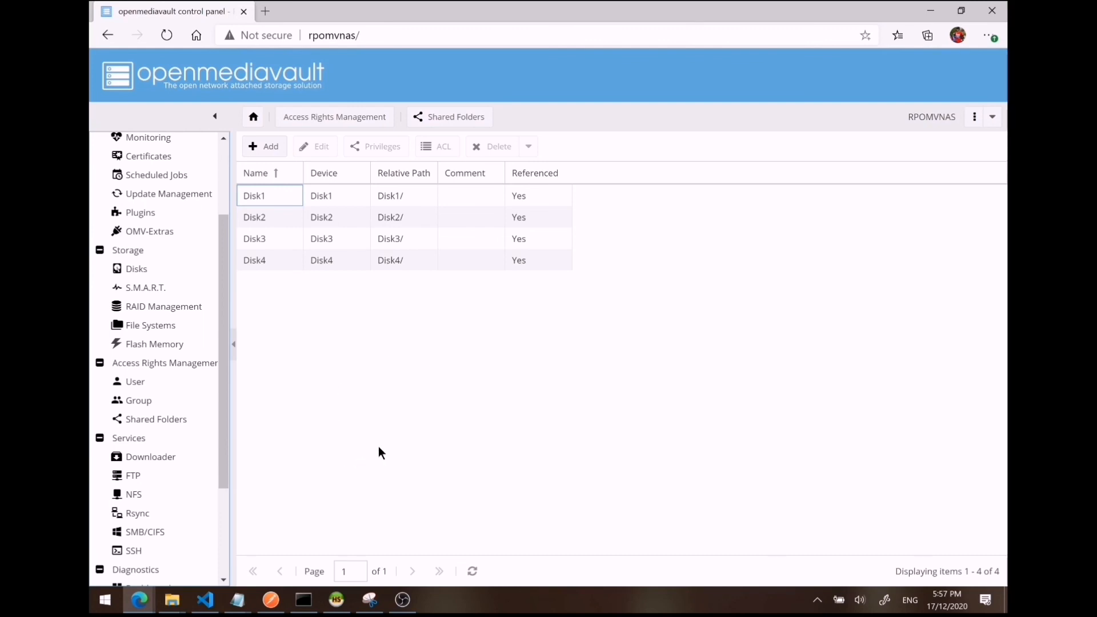
{"action": "mouse_move", "coordinate": [413, 388]}
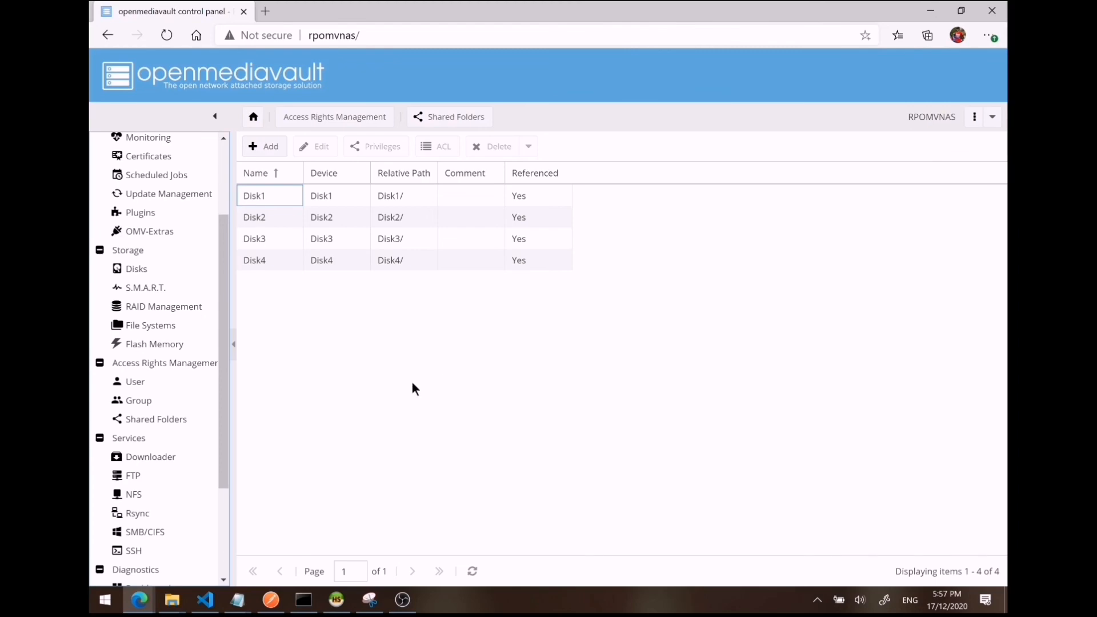